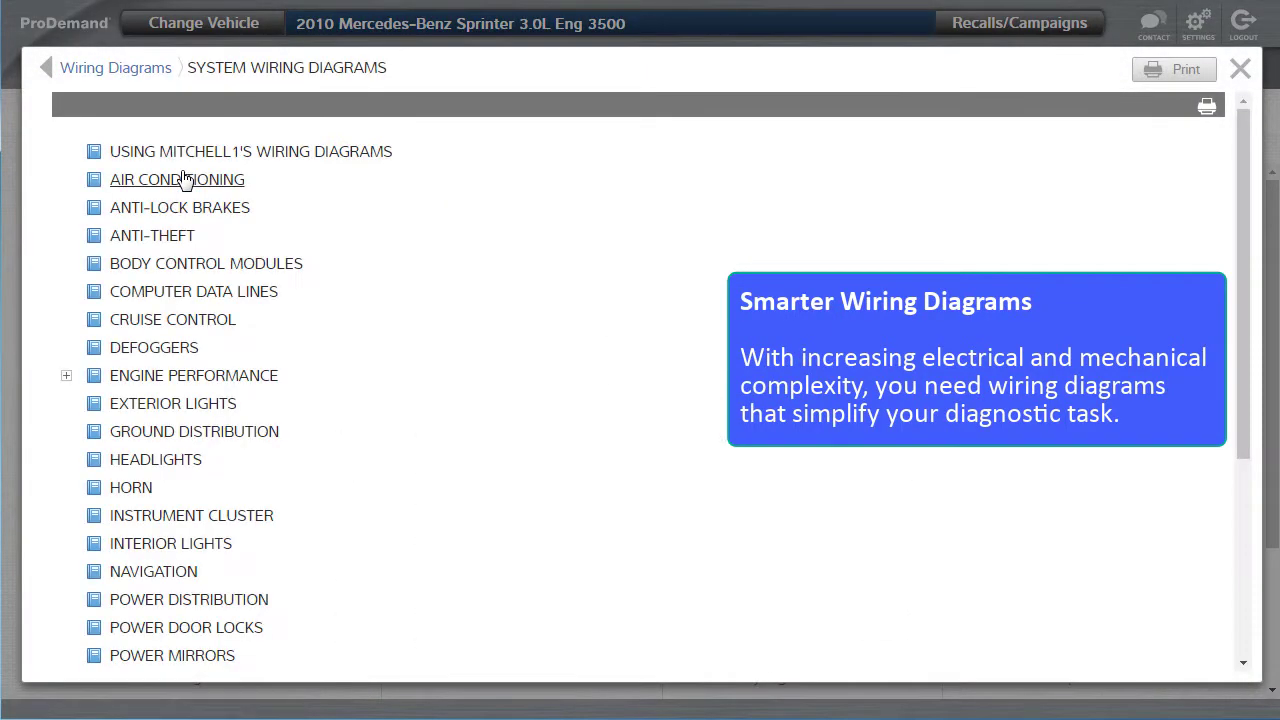
# Expand Engine Performance and load Fig 1: 3.0L Diesel Engine Performance Circuit, page 1 of 4
pyautogui.click(194, 376)
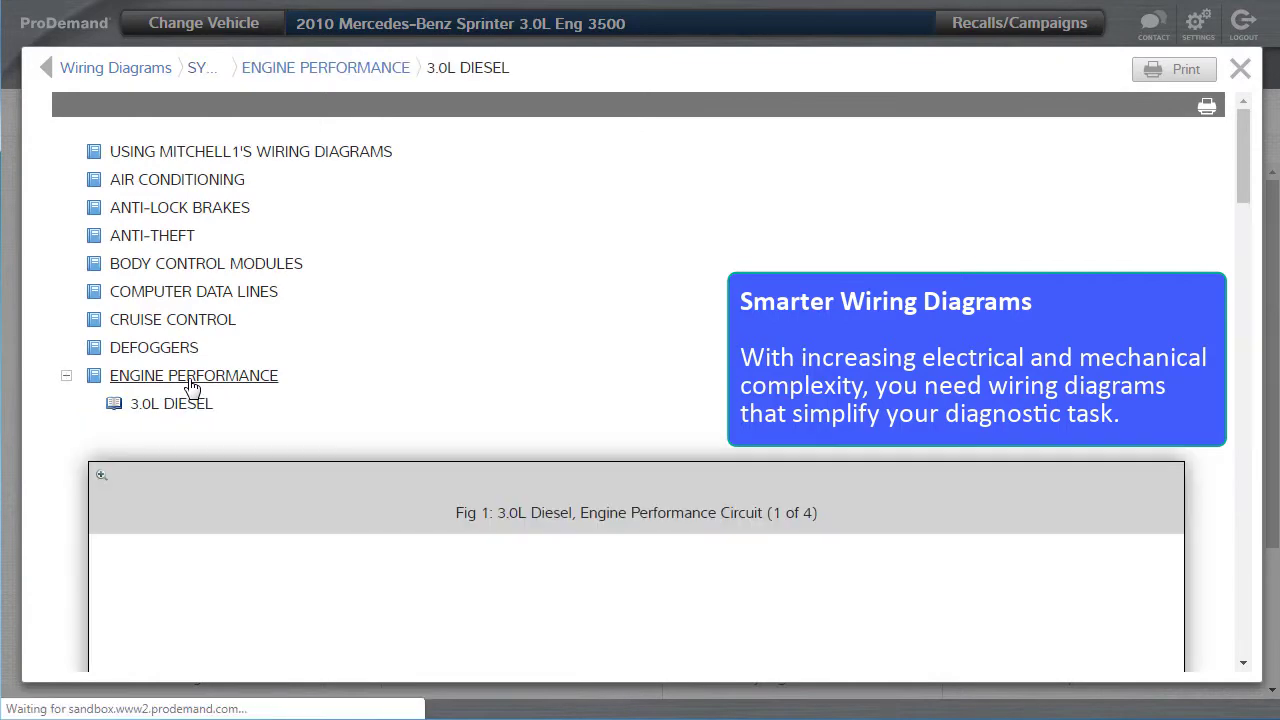
pyautogui.click(100, 474)
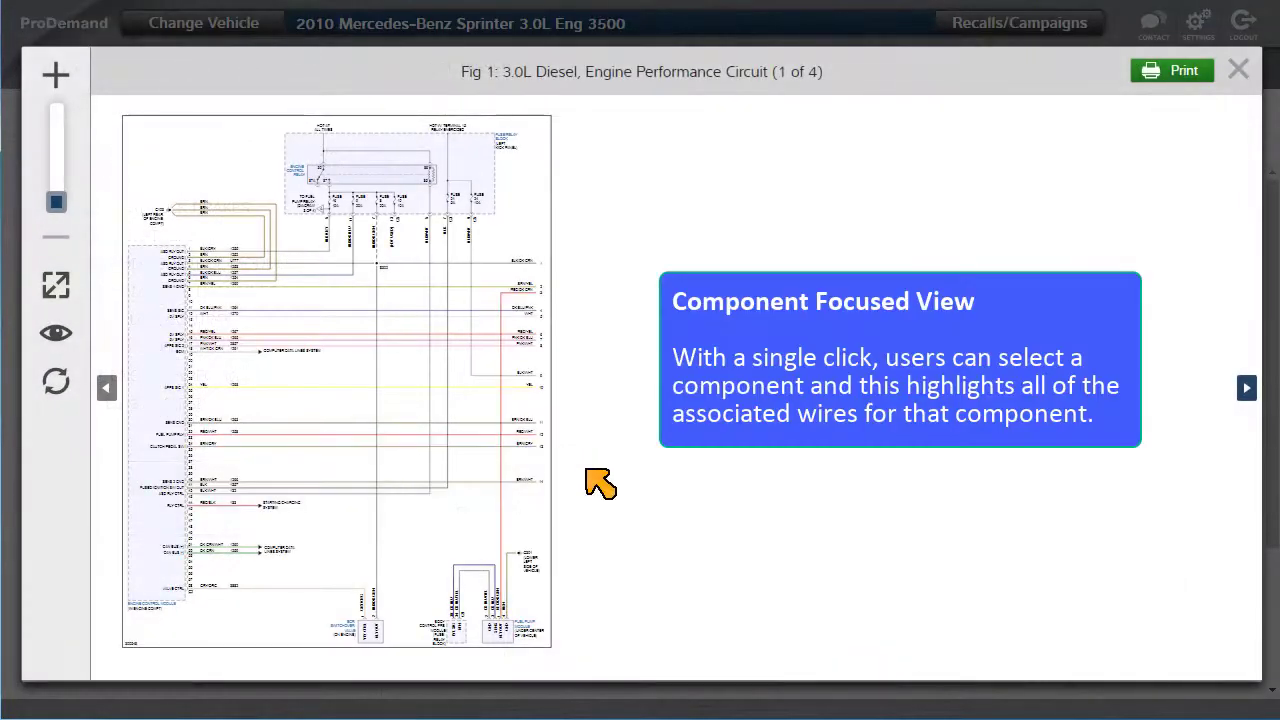
# Select the component at the bottom of Fig 1 so its connected wires turn yellow
pyautogui.click(496, 620)
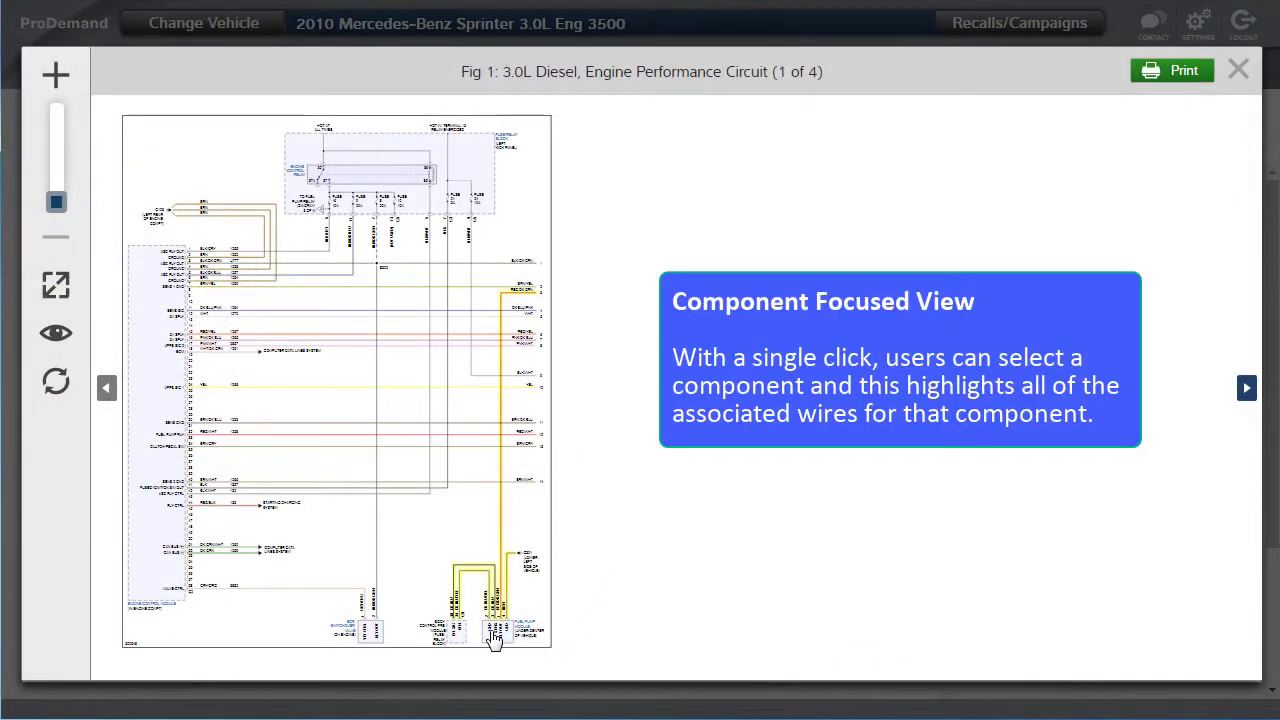
pyautogui.click(496, 636)
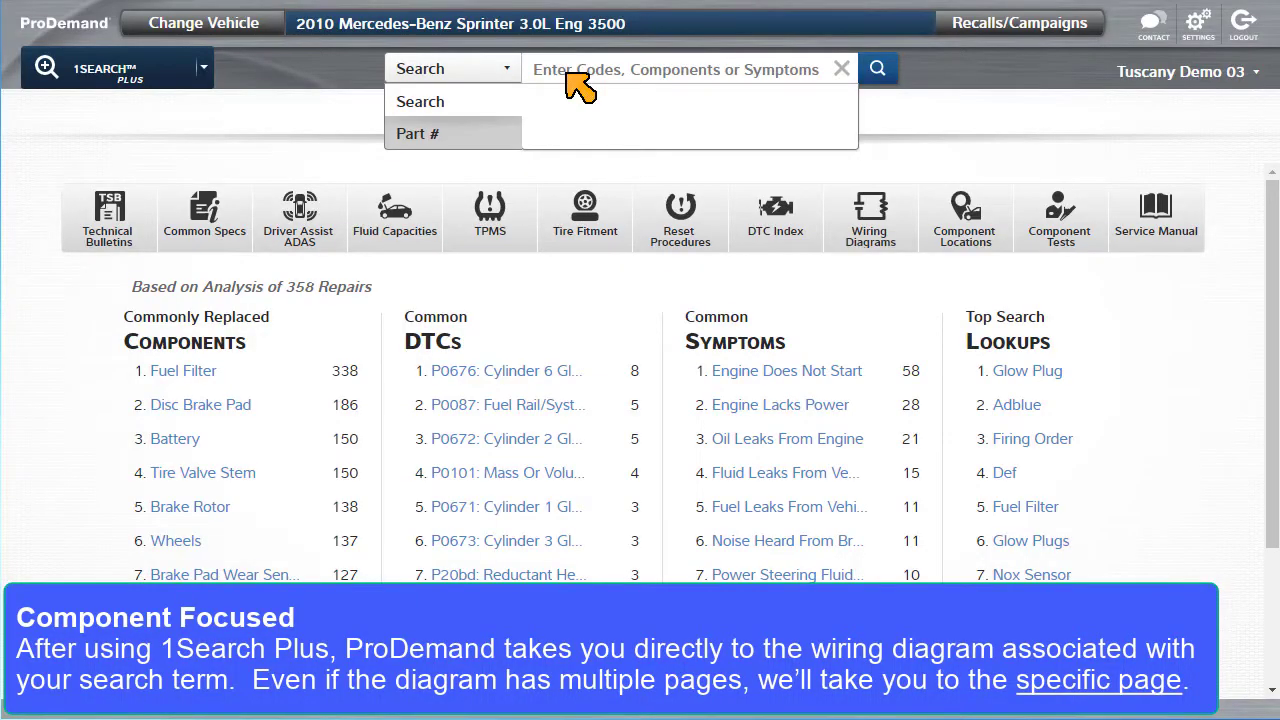
# Search 1Search Plus for 'egr position sensor' and go to its Wiring Diagrams card
pyautogui.write('egr')
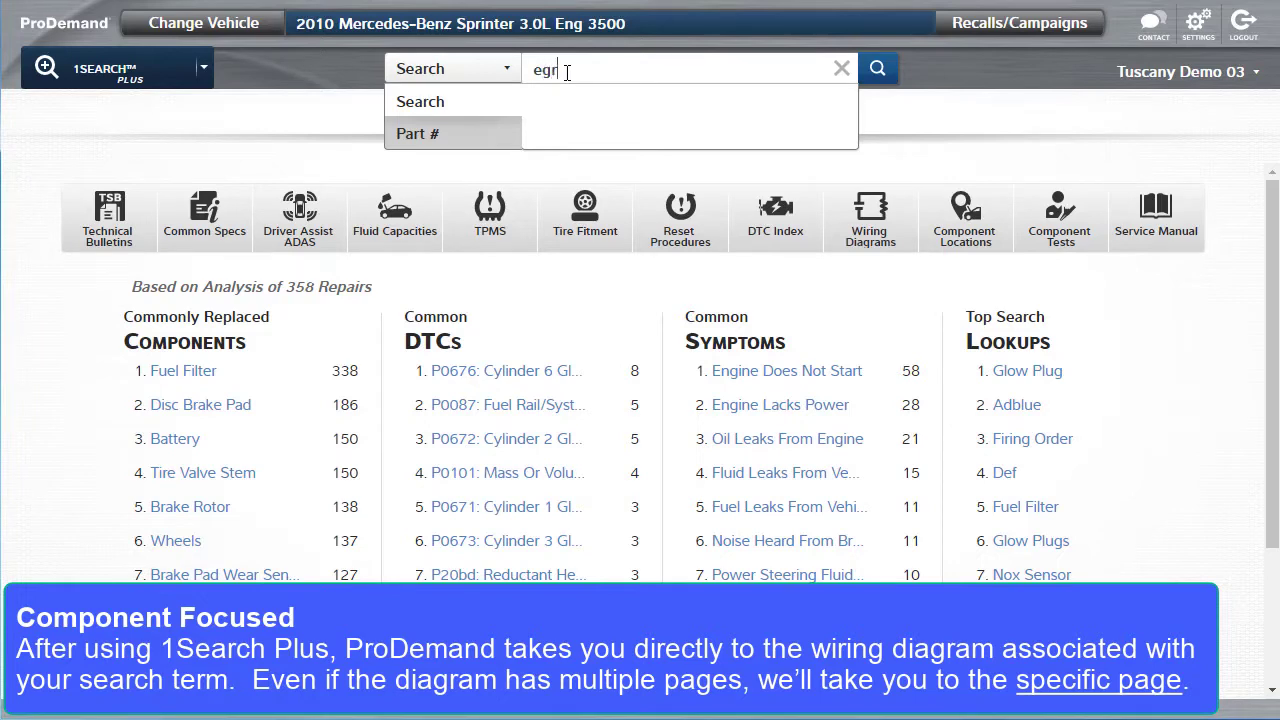
pyautogui.write('position sensor')
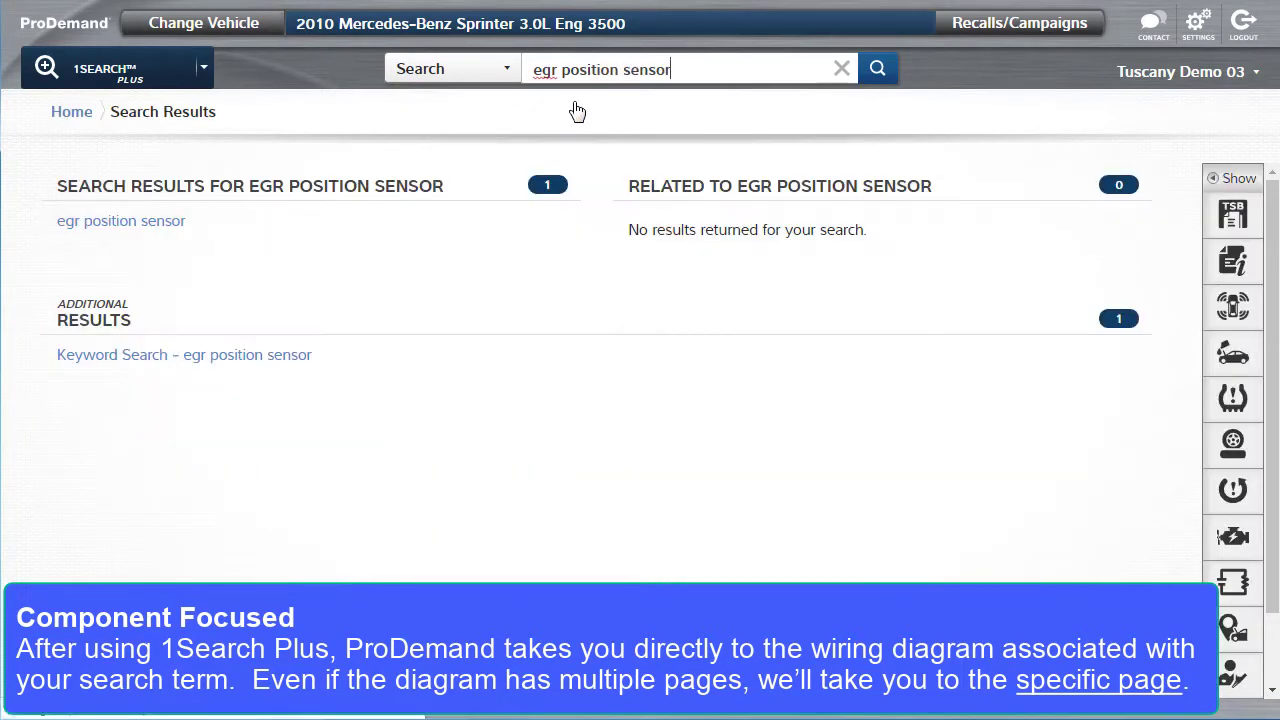
pyautogui.click(120, 220)
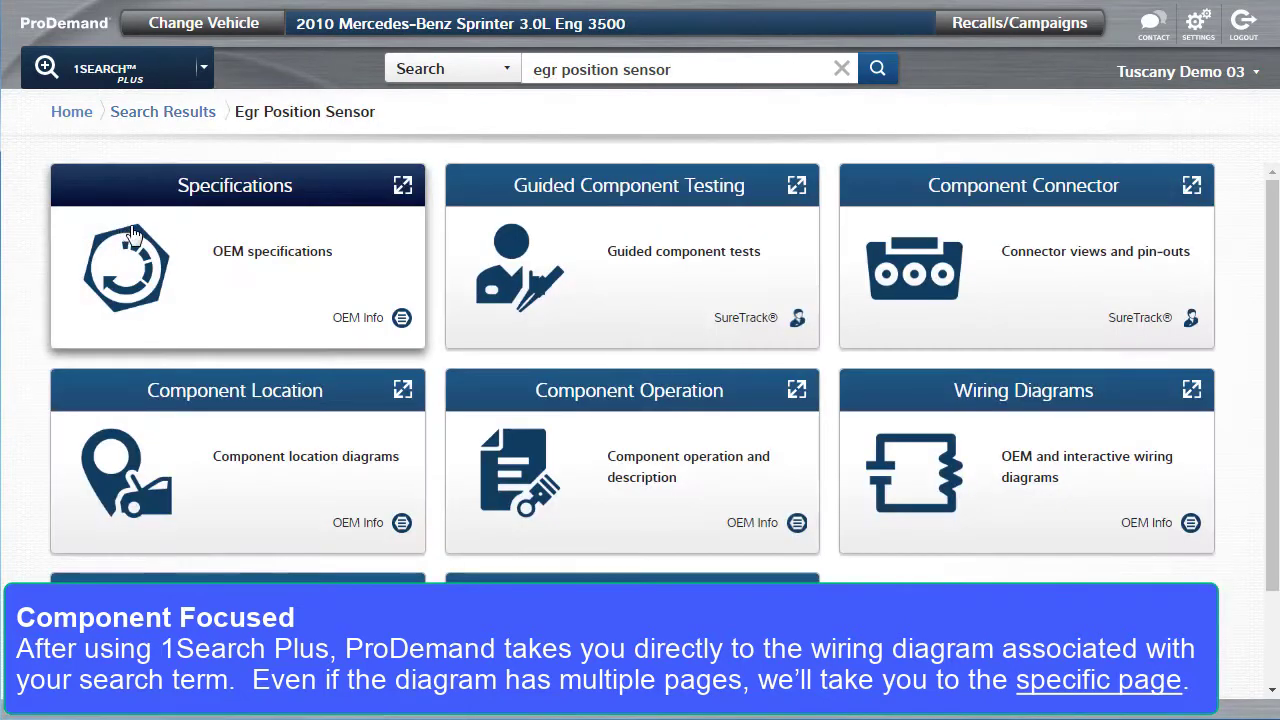
pyautogui.click(1024, 390)
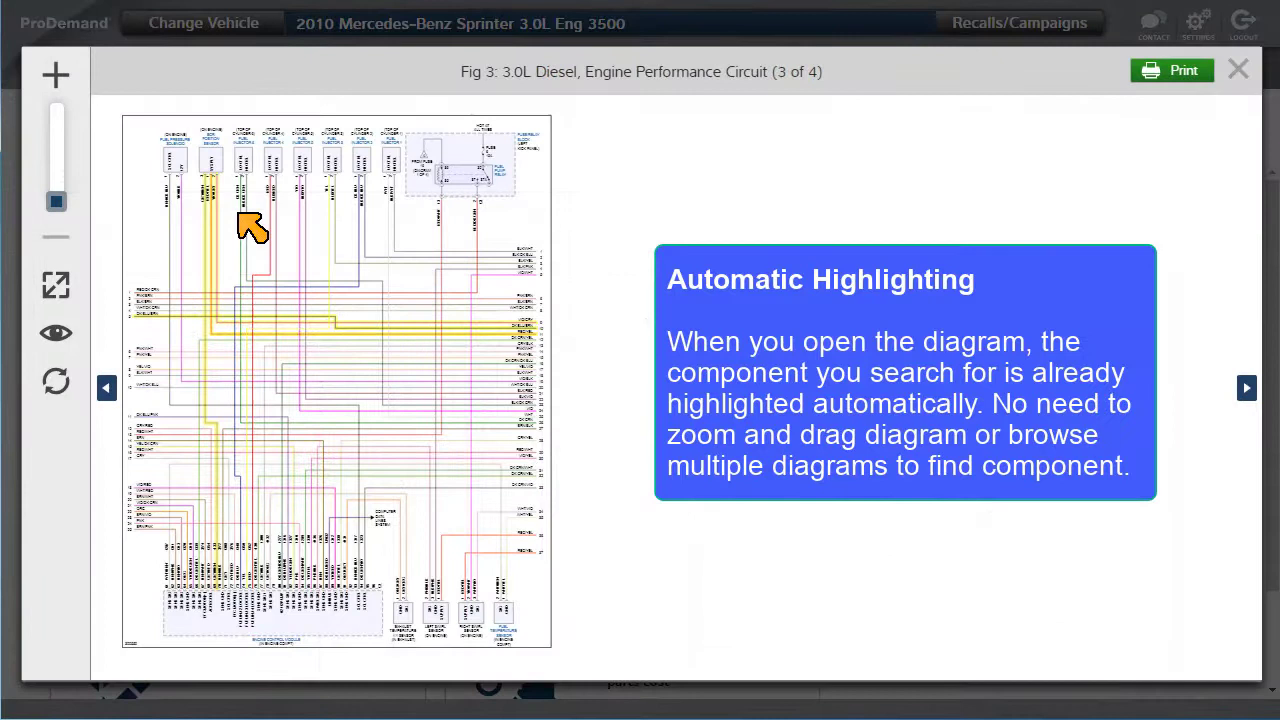
pyautogui.moveTo(576, 260)
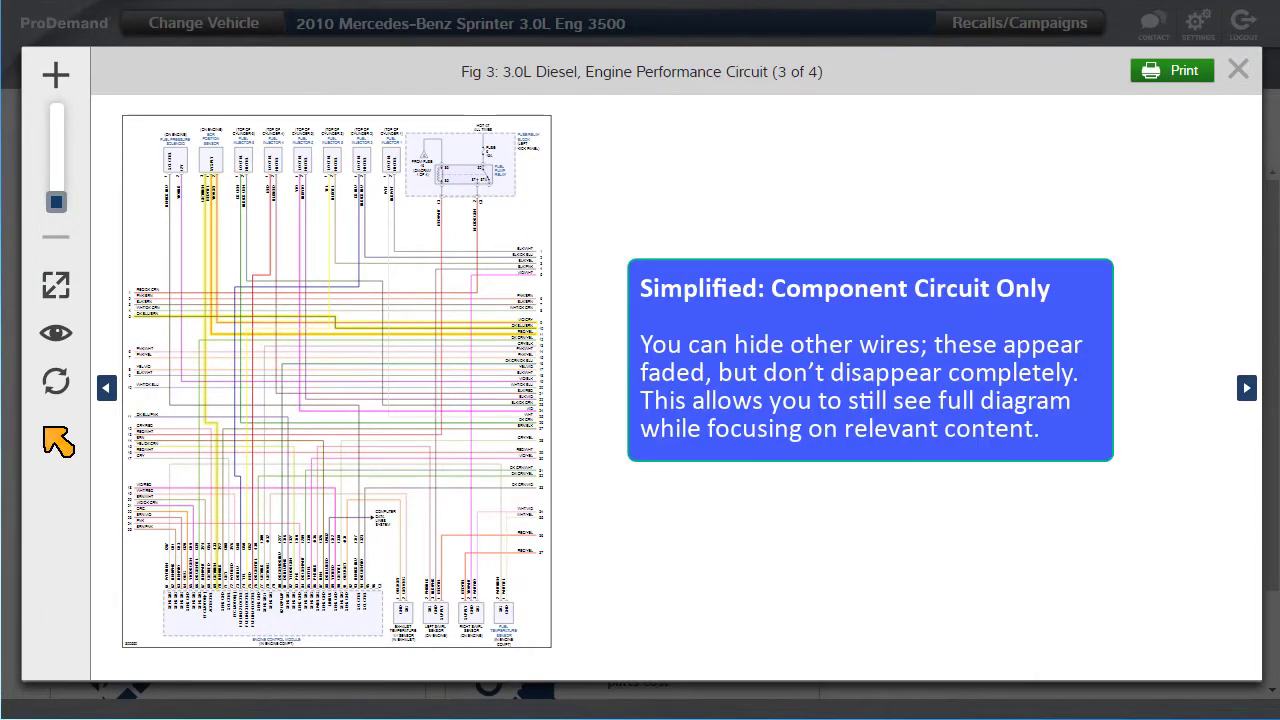
# Use the eye icon to fade every wire outside the EGR sensor's highlighted circuit
pyautogui.click(56, 332)
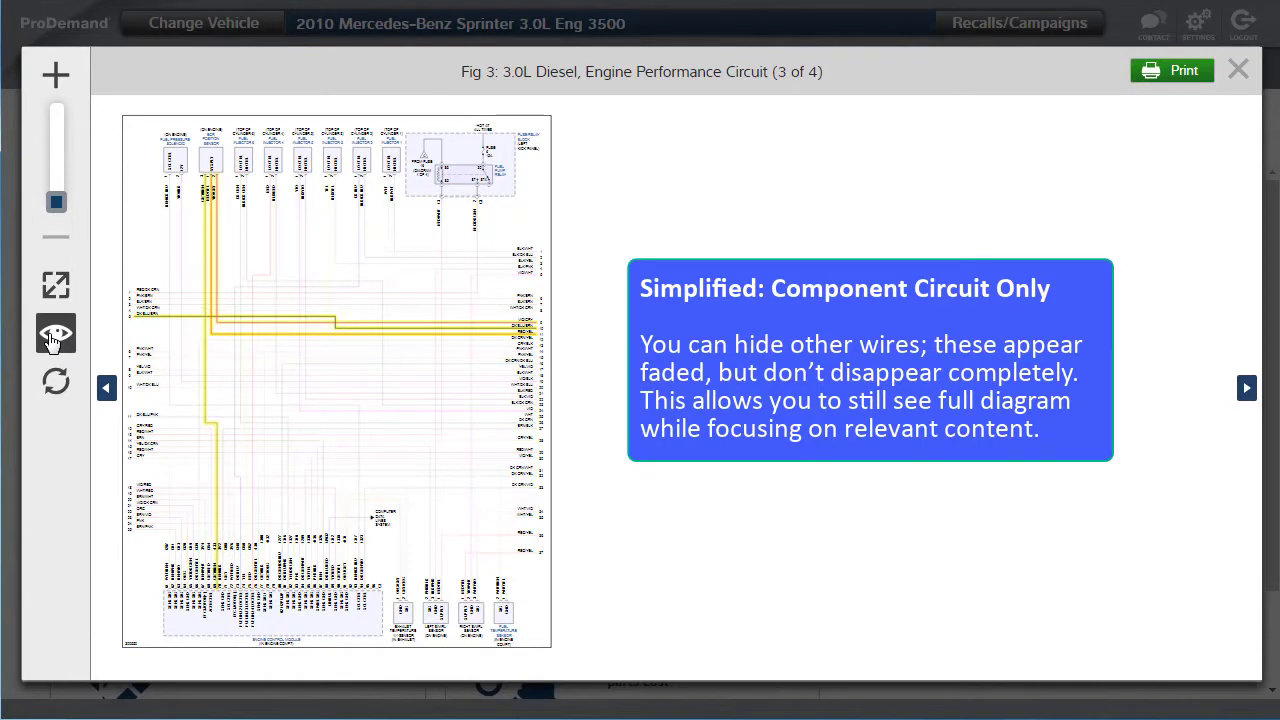
pyautogui.click(56, 334)
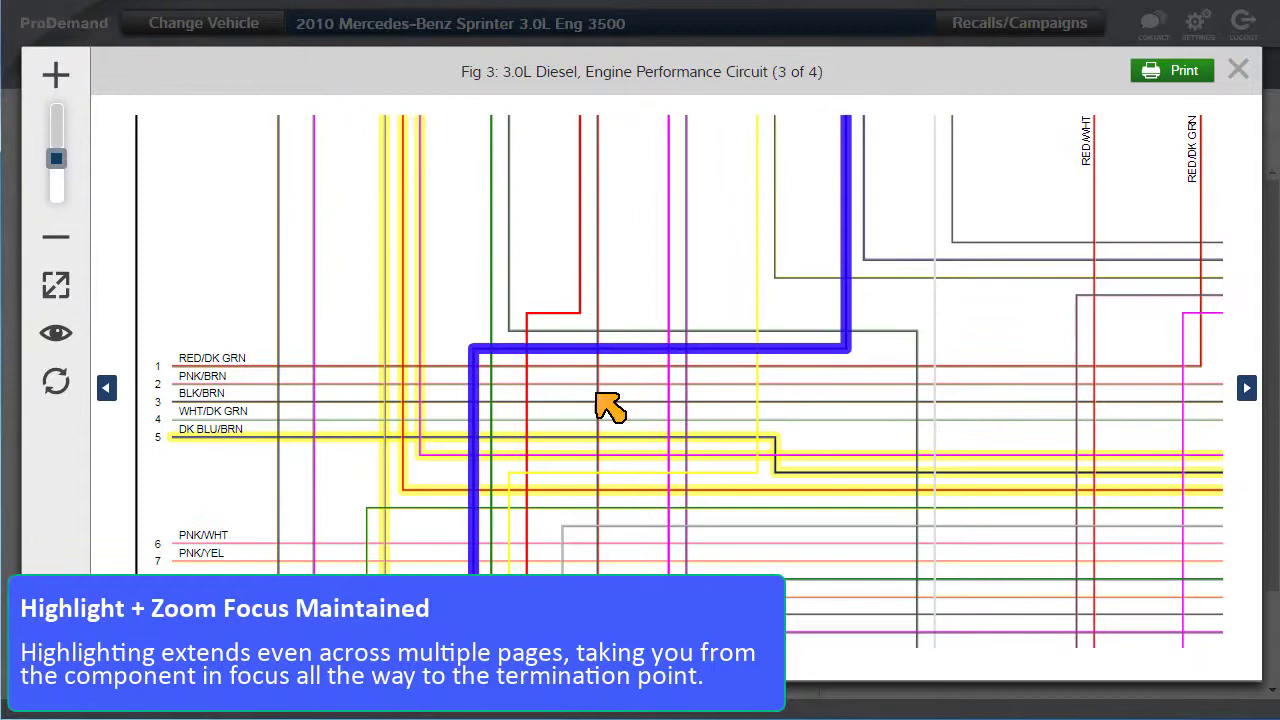
# Trace a highlighted EGR sensor wire in bold blue within the zoomed-in diagram
pyautogui.click(1246, 388)
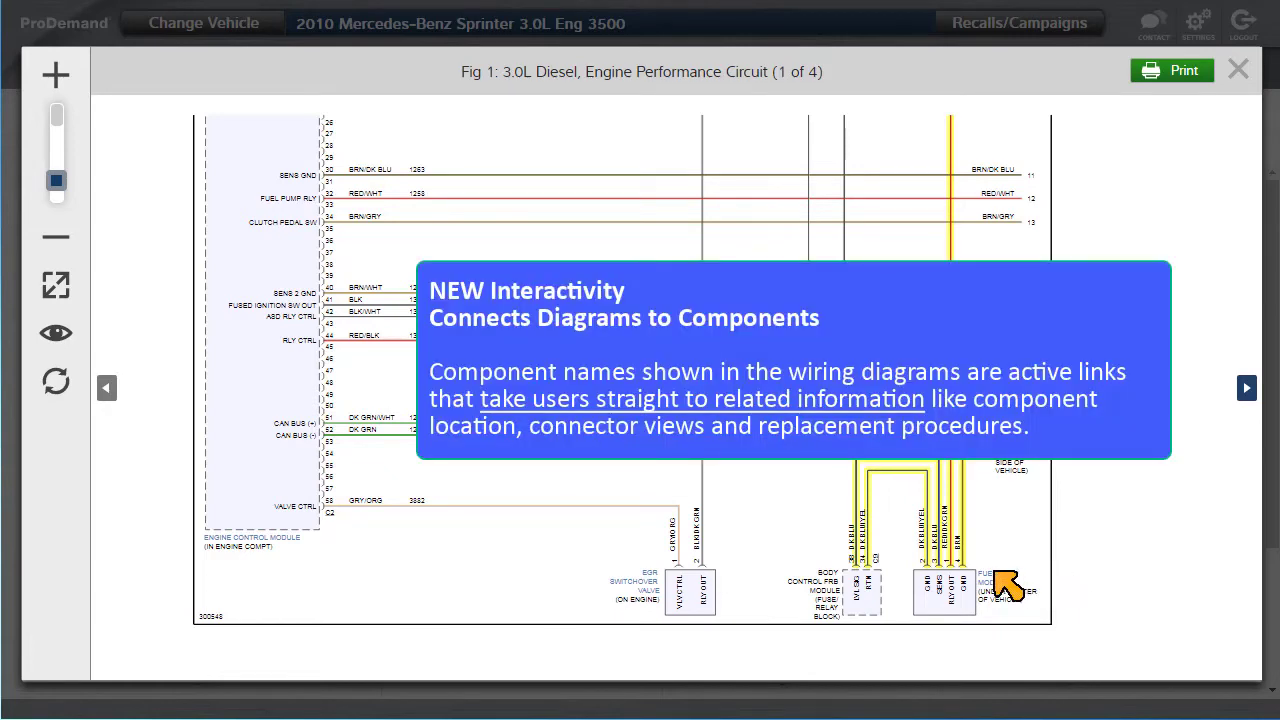
# Bring up the Fuel Pumps & Fuel Senders related-information menu from its name in Fig 1
pyautogui.click(1004, 584)
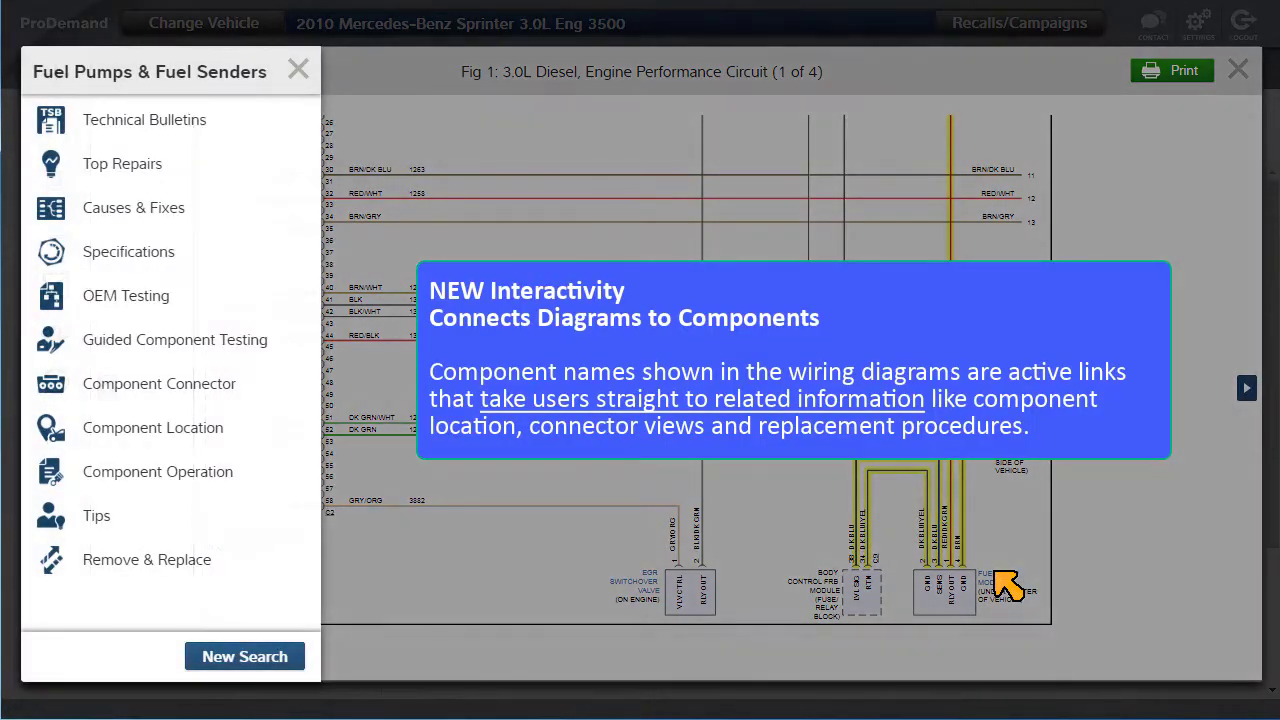